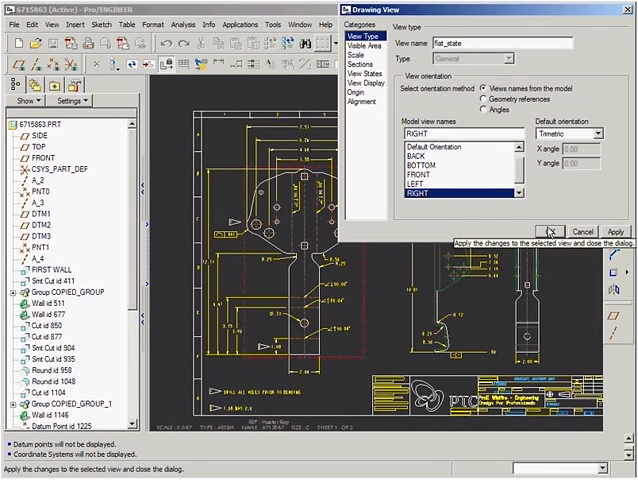
# Close the Drawing View dialog before starting the PDF export
pyautogui.click(550, 232)
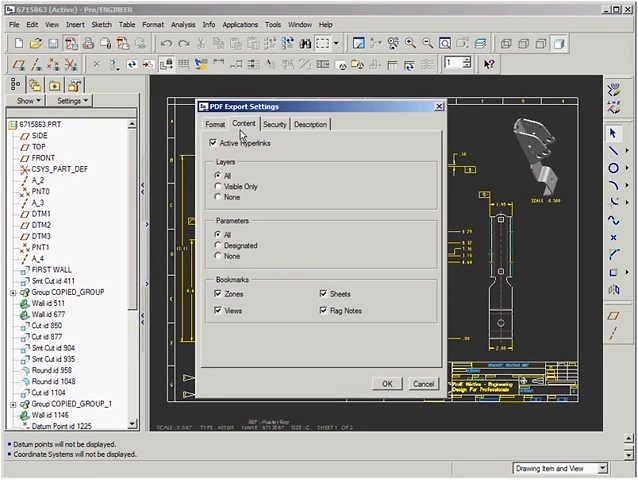
# In PDF Export Settings Security, require a password to open the exported document
pyautogui.click(216, 196)
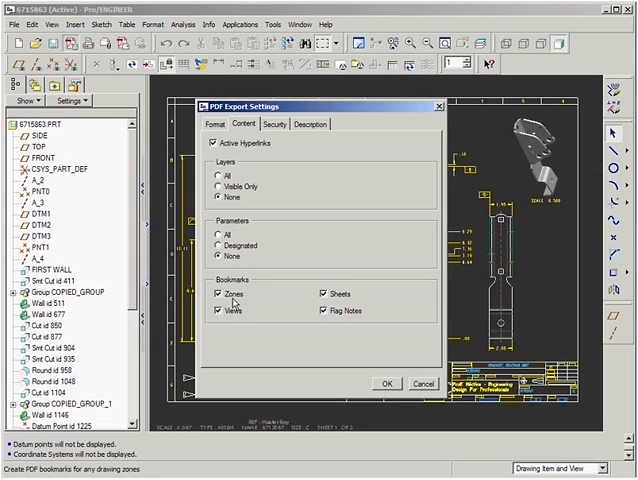
pyautogui.click(268, 124)
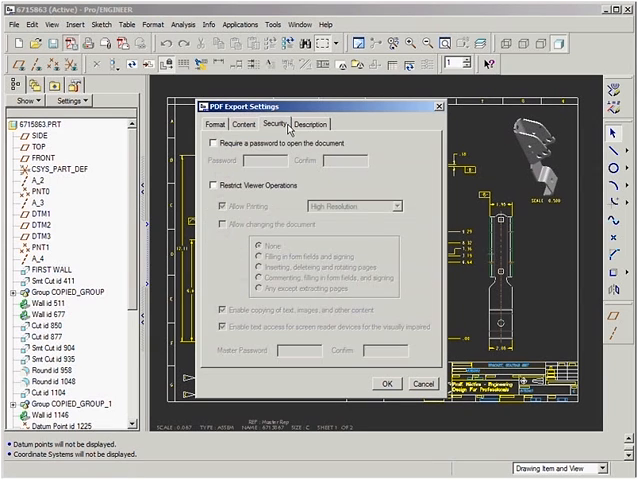
pyautogui.click(216, 144)
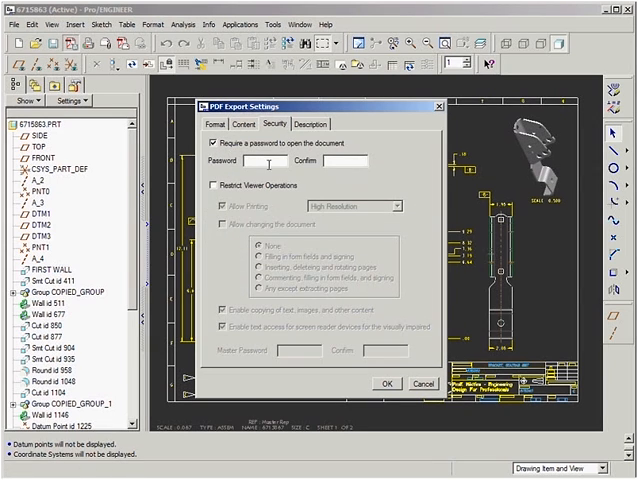
pyautogui.click(312, 122)
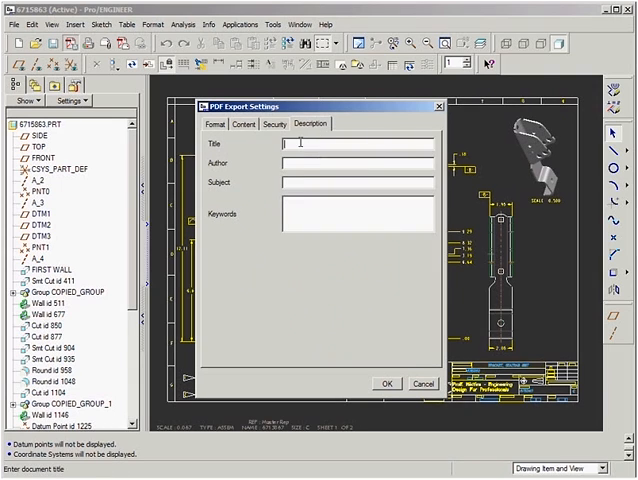
# Enter the title 'export to pdf eg' and subject 'pdf example' in the PDF description
pyautogui.write('export to pdf eg')
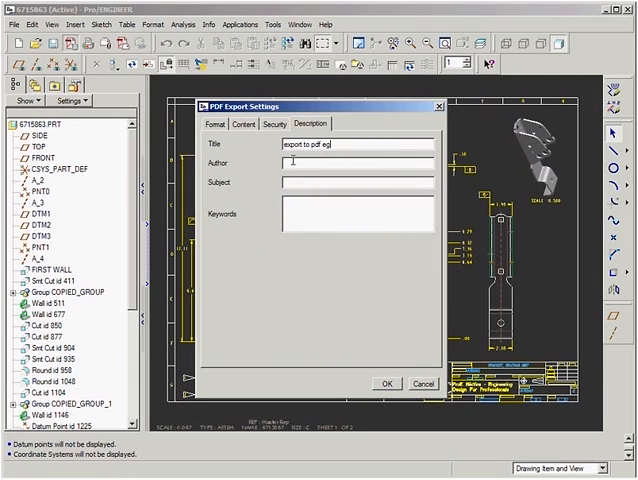
pyautogui.write('pd')
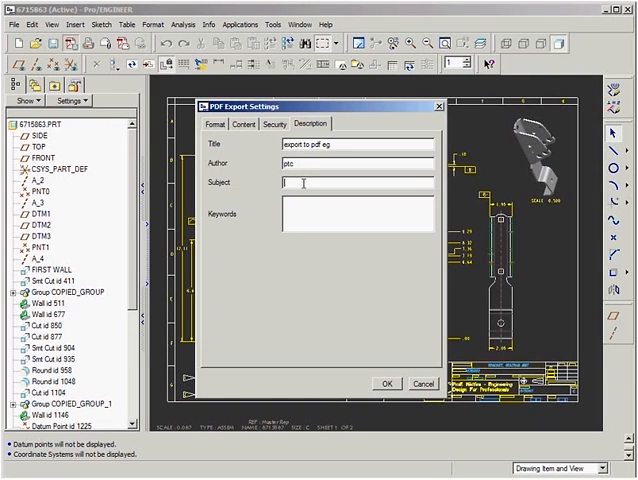
pyautogui.write('pdf example')
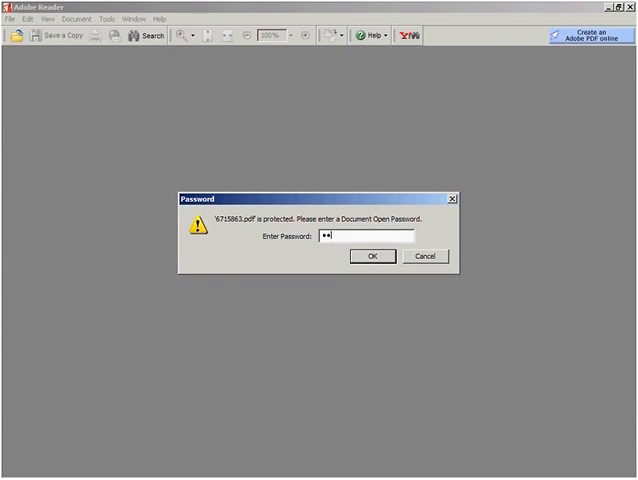
# Confirm the entered password so Adobe Reader opens the protected drawing PDF
pyautogui.click(372, 256)
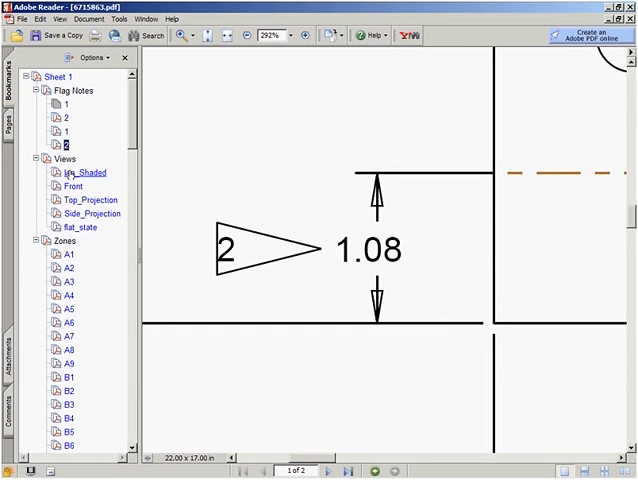
# Jump to the Top_Projection and flat_state views, then show the whole of Sheet 2
pyautogui.click(88, 200)
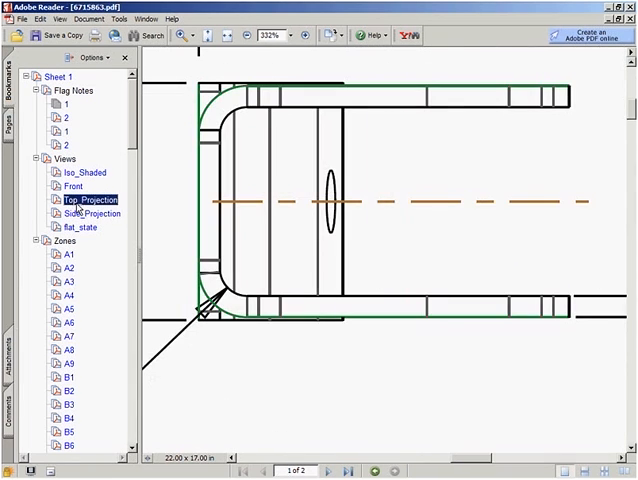
pyautogui.click(80, 228)
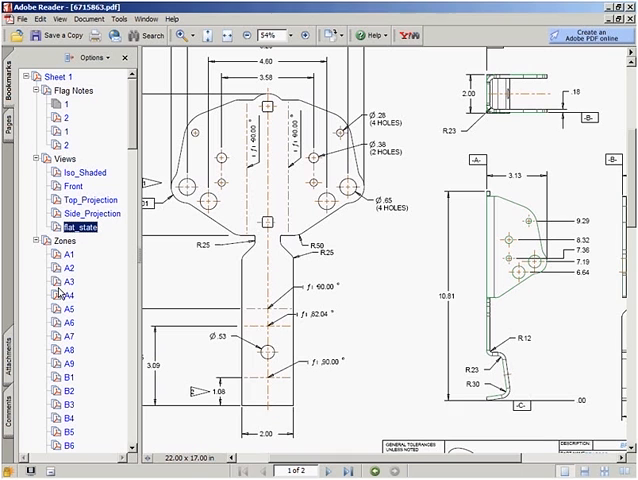
pyautogui.moveTo(58, 292)
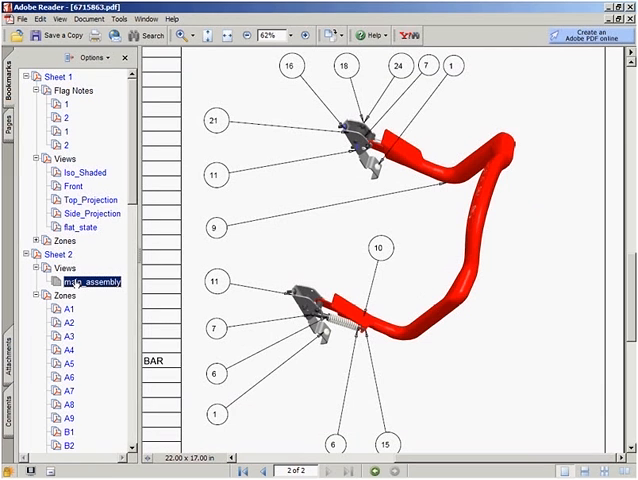
pyautogui.click(262, 36)
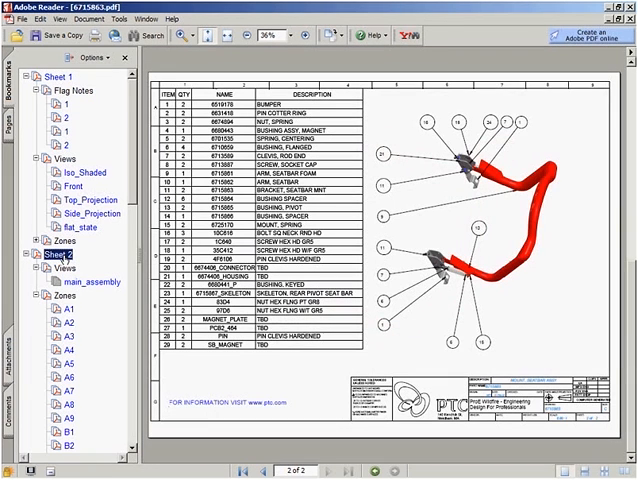
pyautogui.moveTo(180, 408)
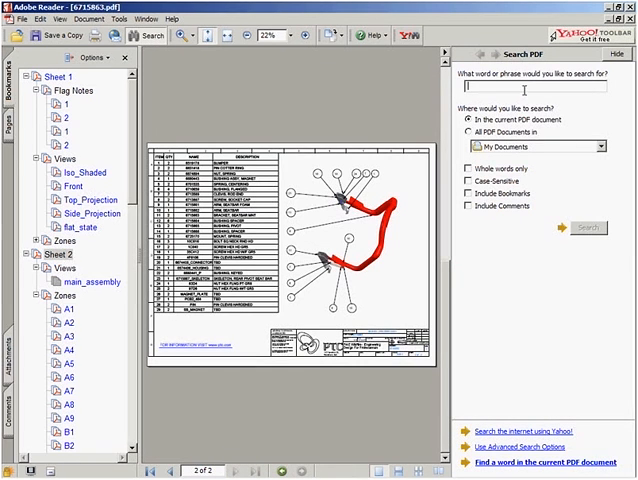
pyautogui.write('arm')
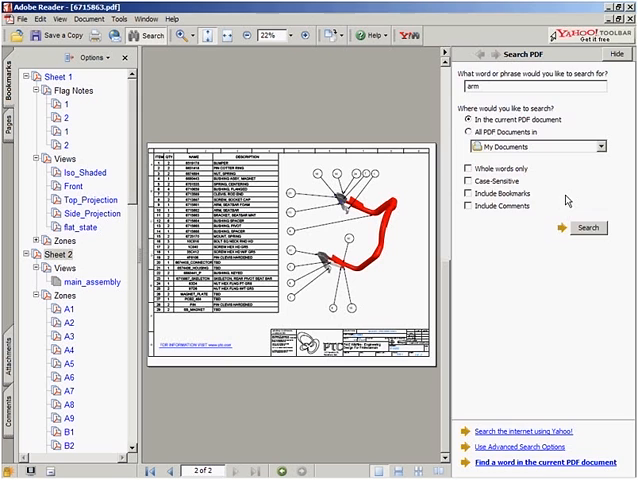
pyautogui.click(588, 228)
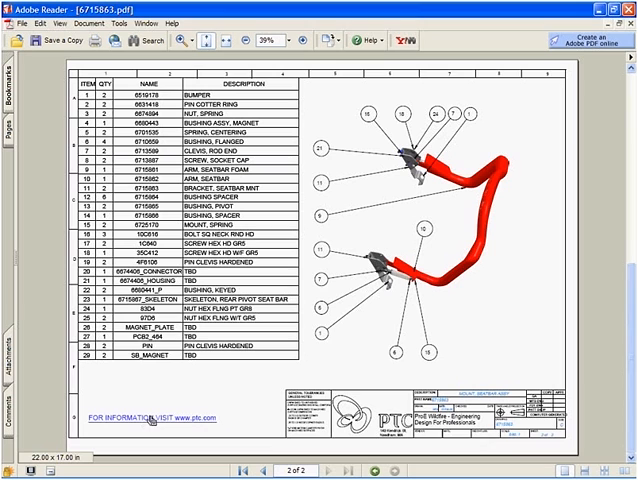
pyautogui.click(156, 416)
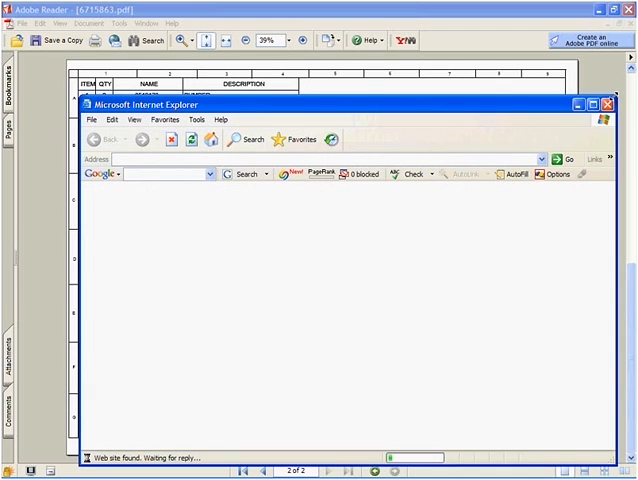
pyautogui.click(592, 104)
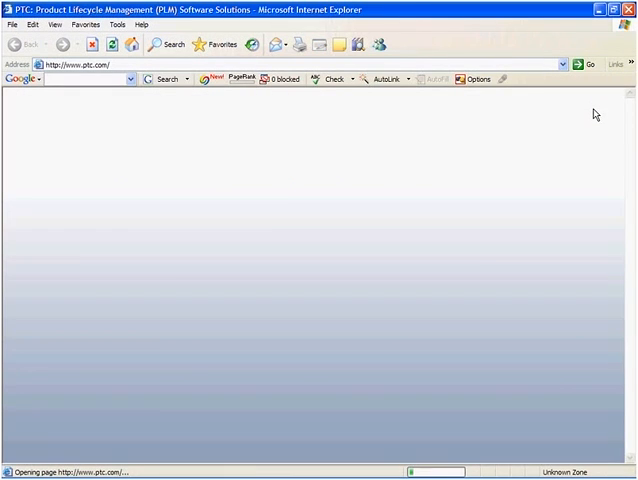